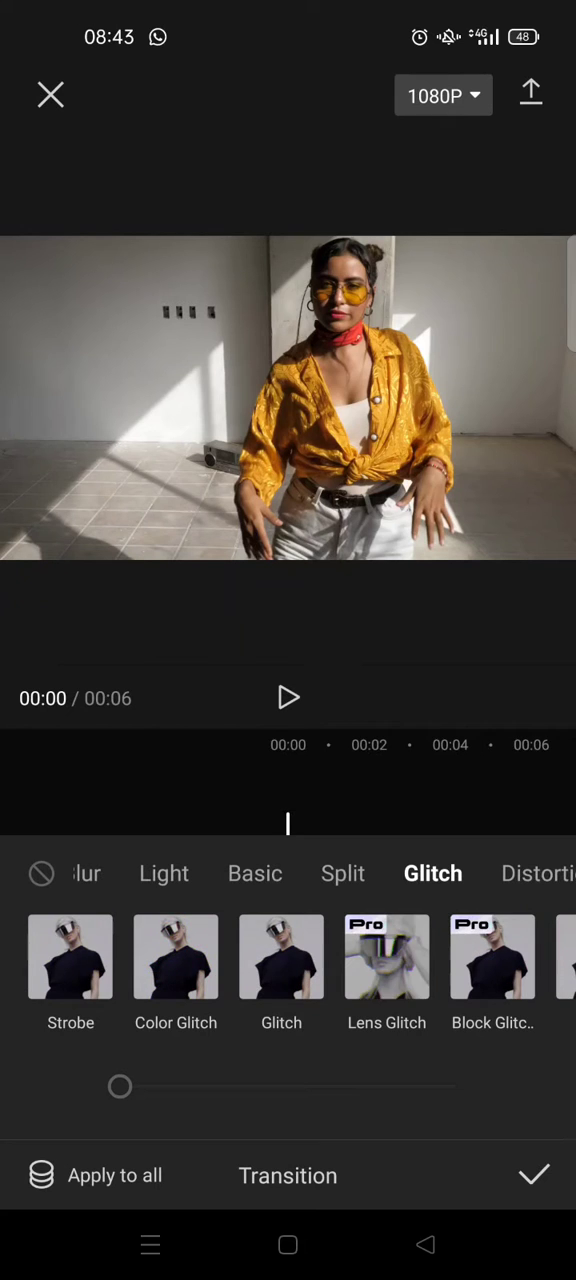
- Apply Color Glitch at about 0.3s duration to every clip and confirm
left_click(175, 957)
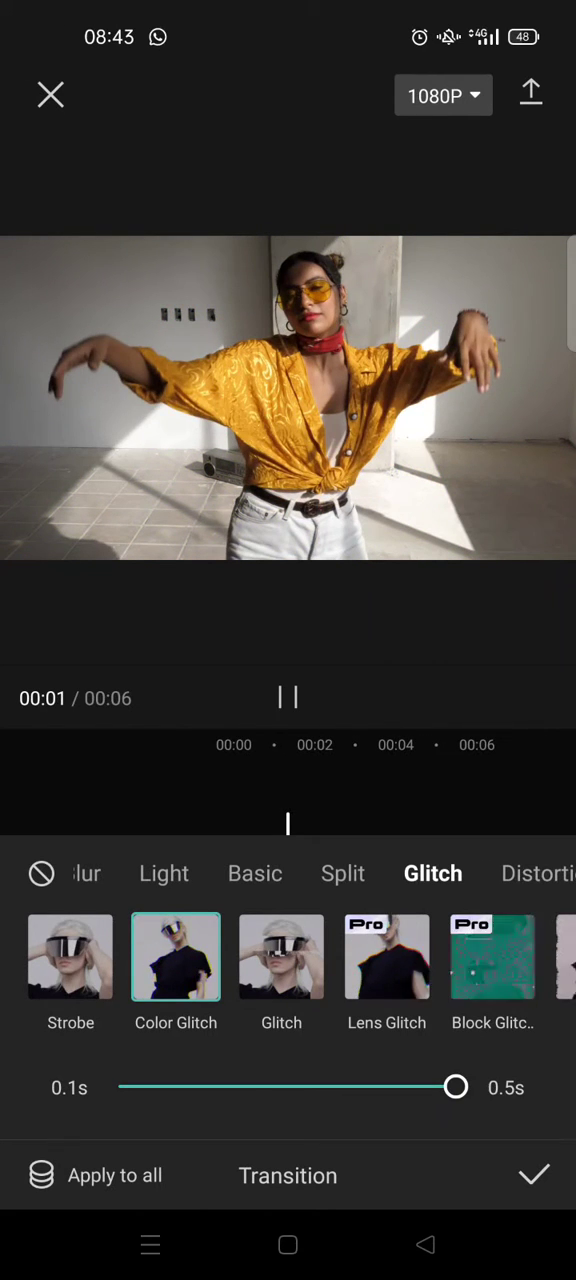
left_click(288, 698)
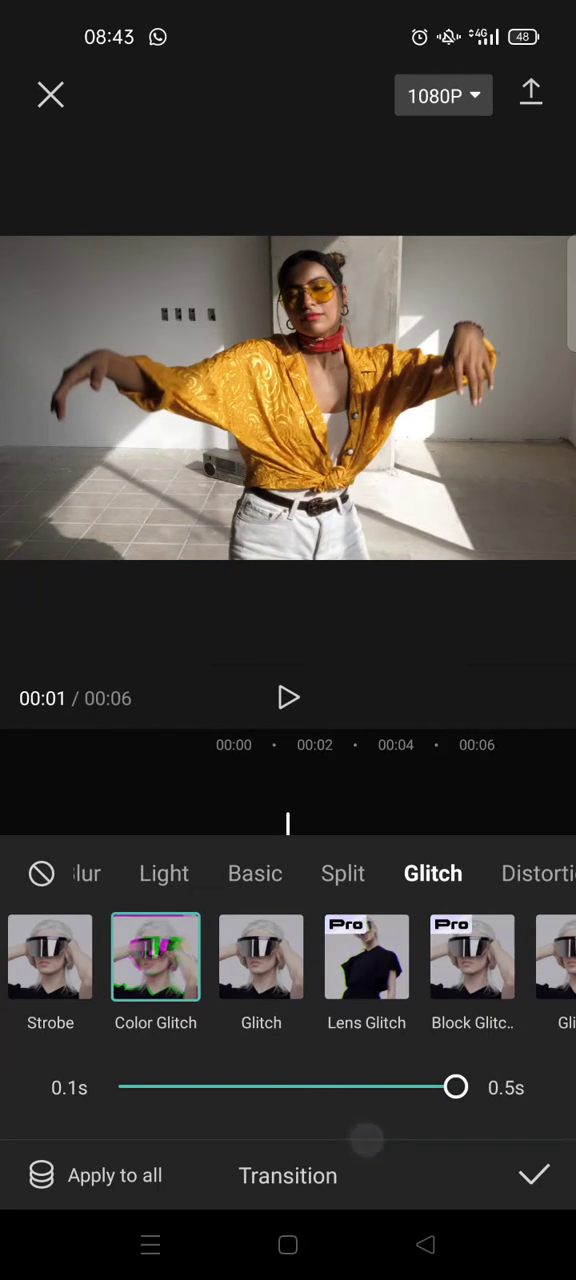
left_click_drag(456, 1087, 373, 1087)
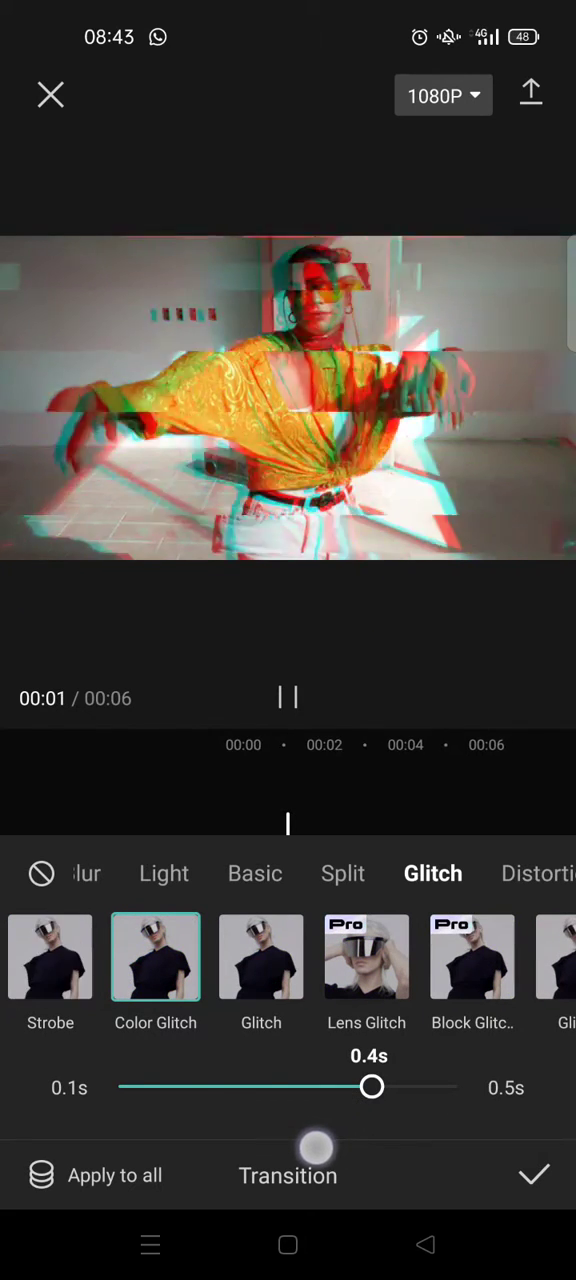
left_click_drag(373, 1087, 289, 1087)
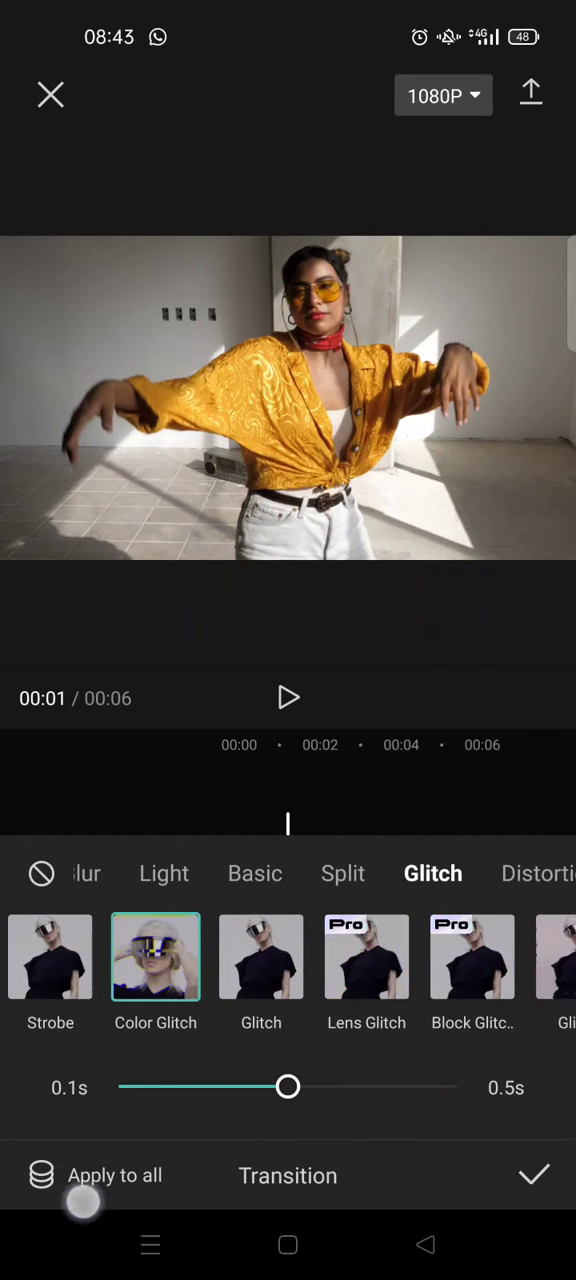
left_click(114, 1175)
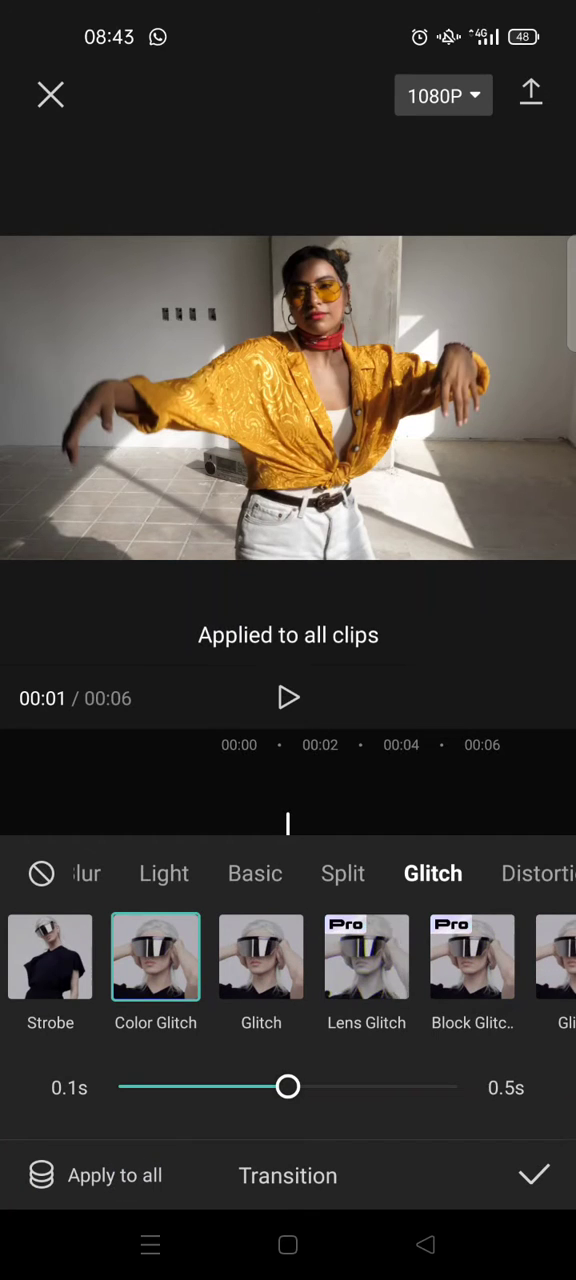
left_click(534, 1175)
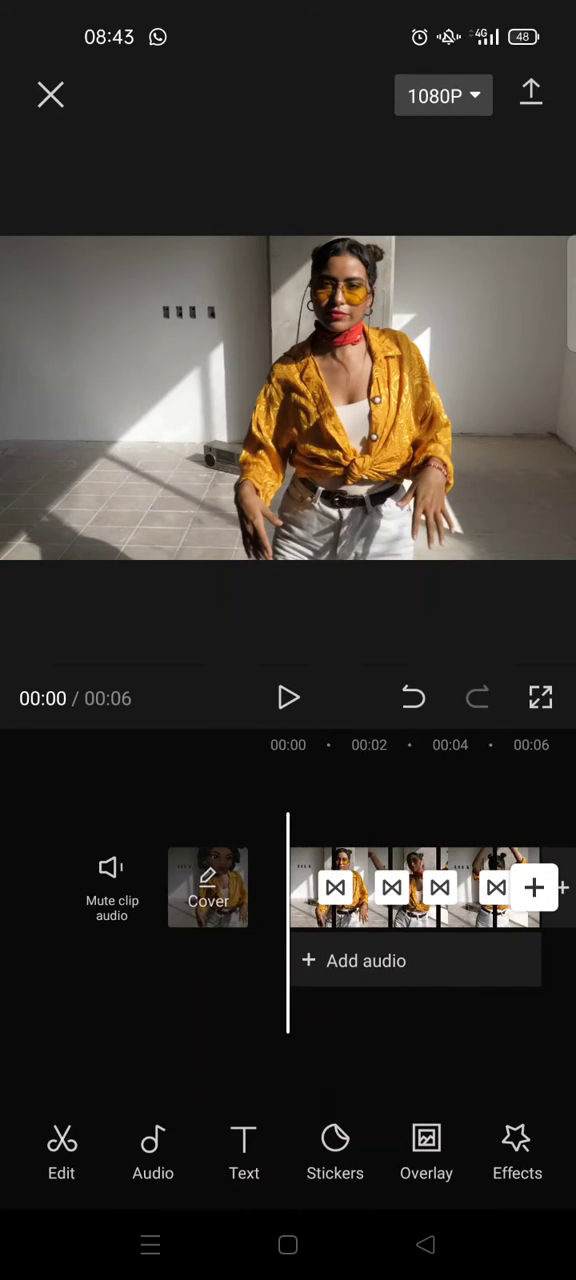
- Browse Video effects to the Retro category and scroll the grid to find Distort
left_click(517, 1152)
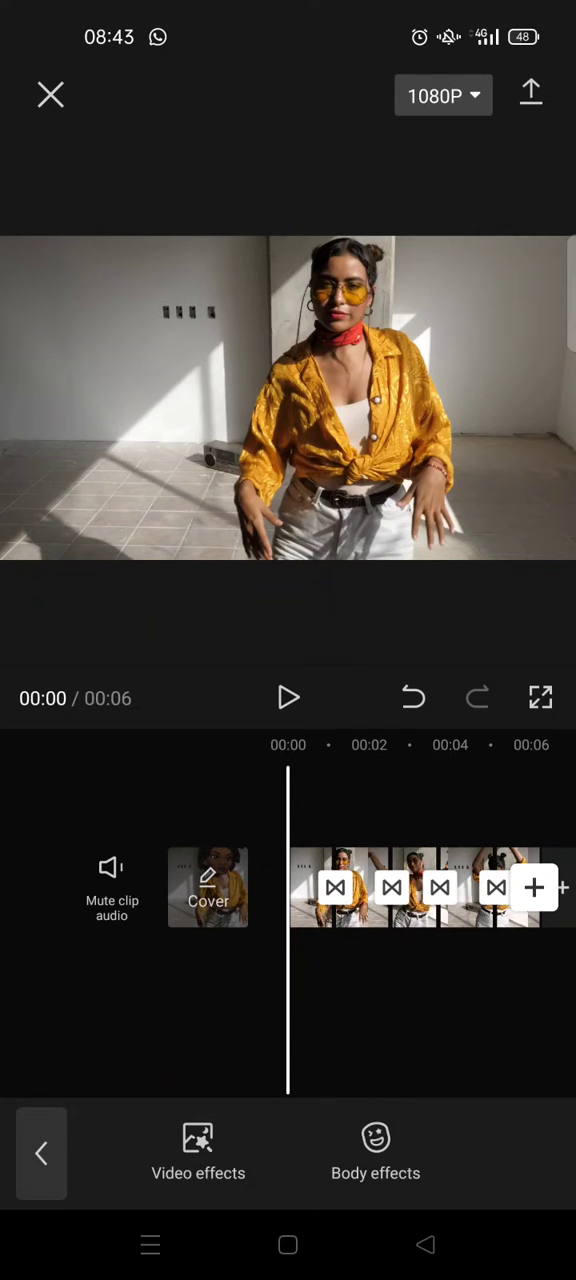
left_click(198, 1150)
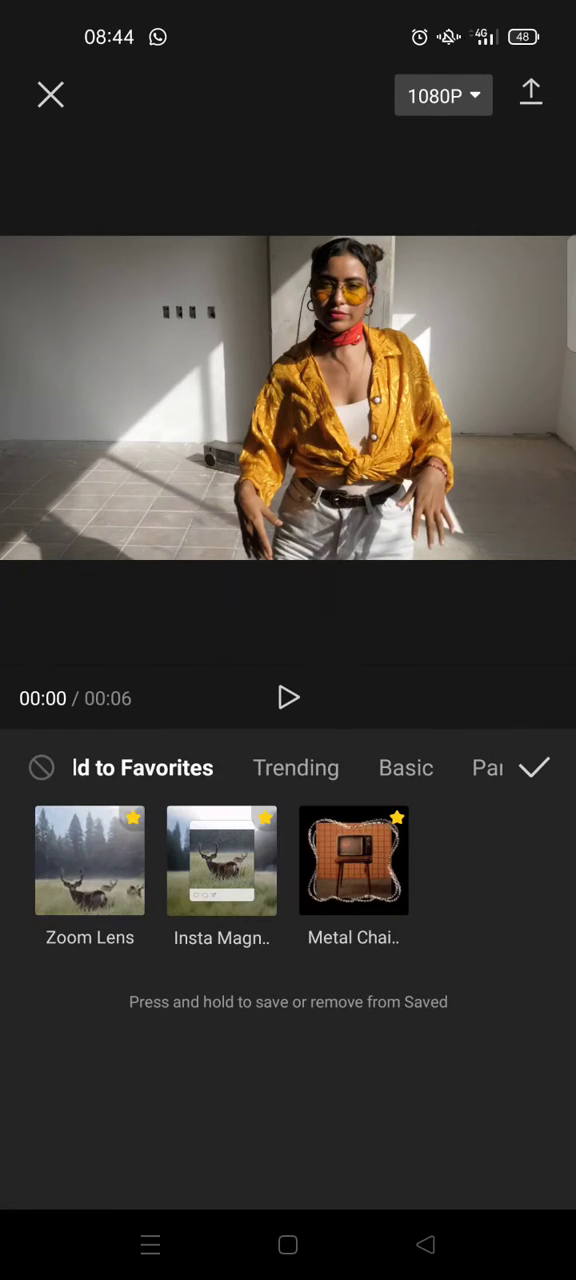
scroll("left", 3)
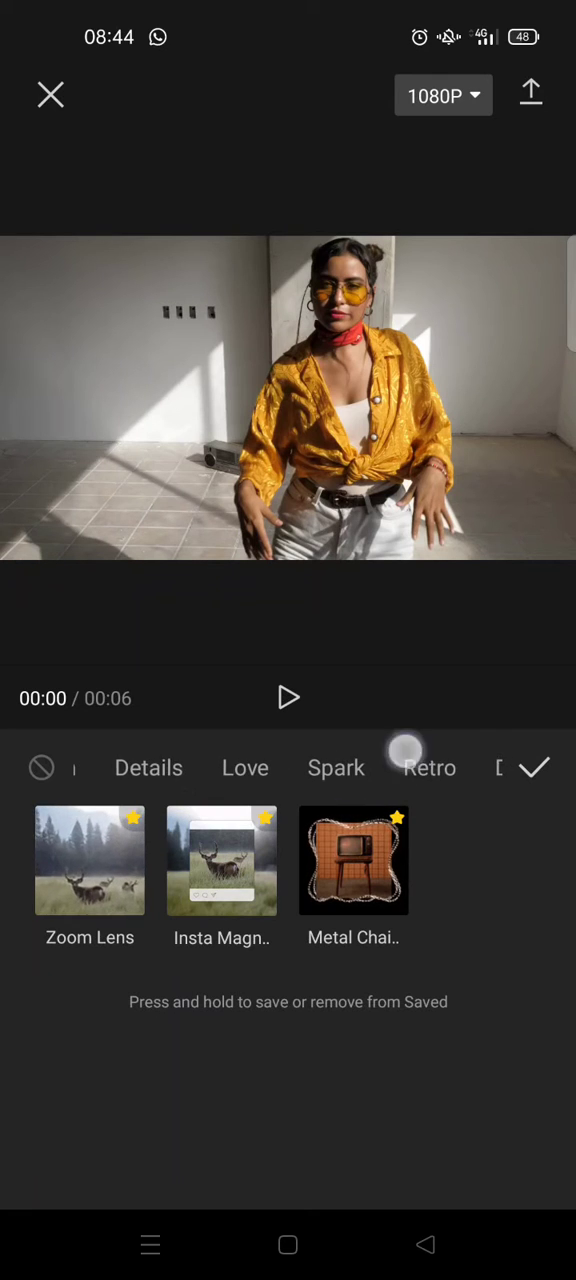
left_click(430, 767)
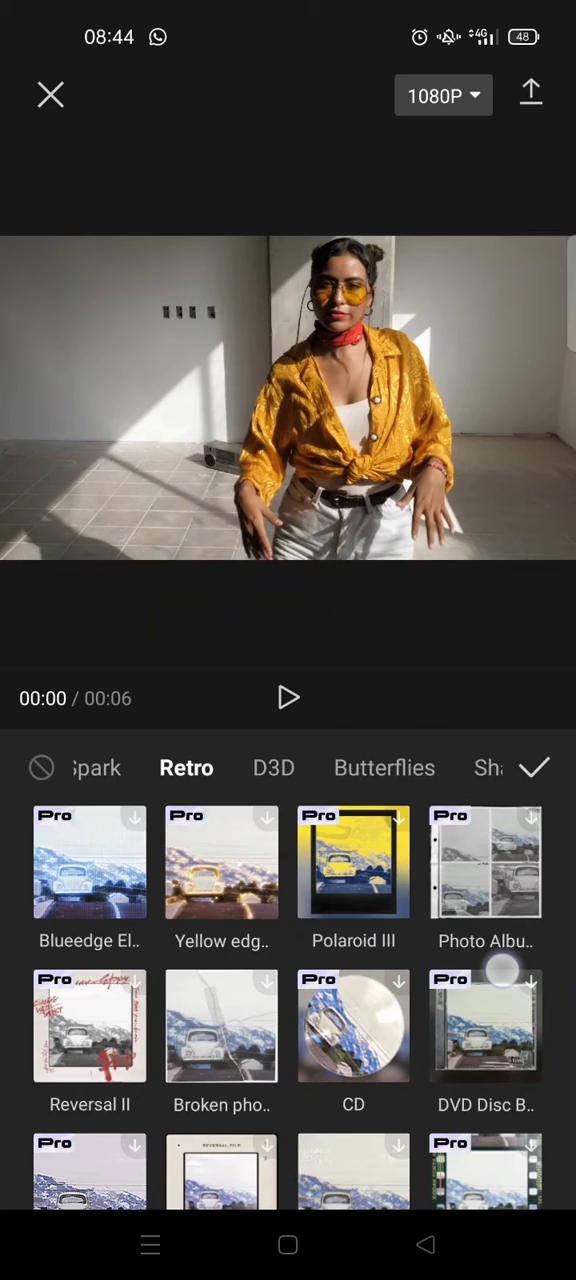
scroll("down", 3)
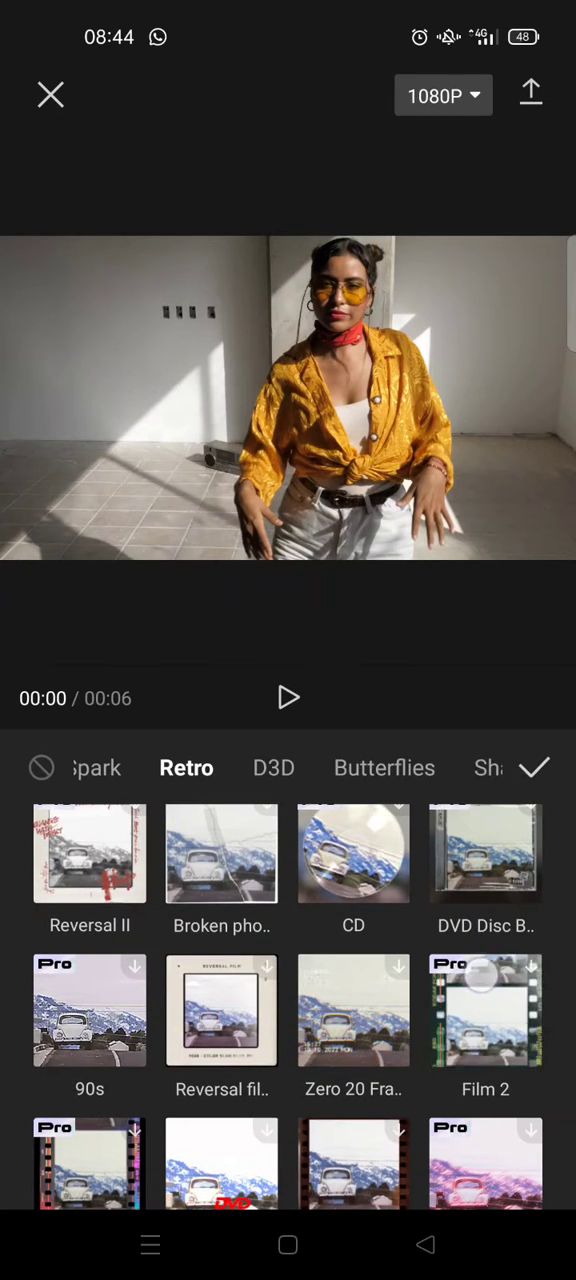
scroll("down", 3)
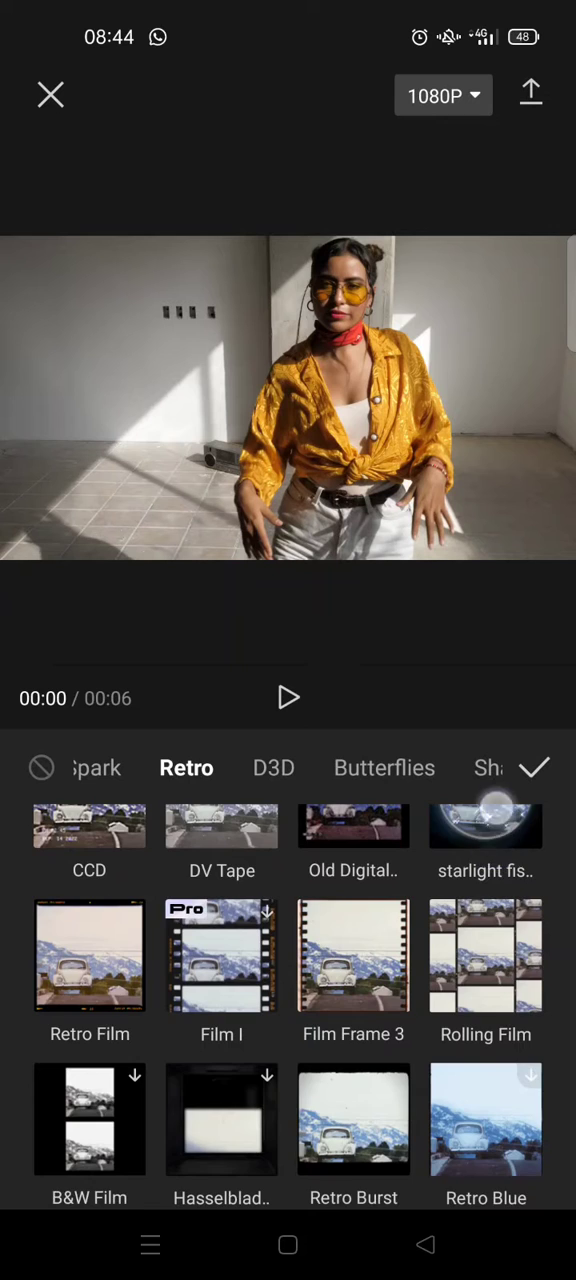
scroll("down", 3)
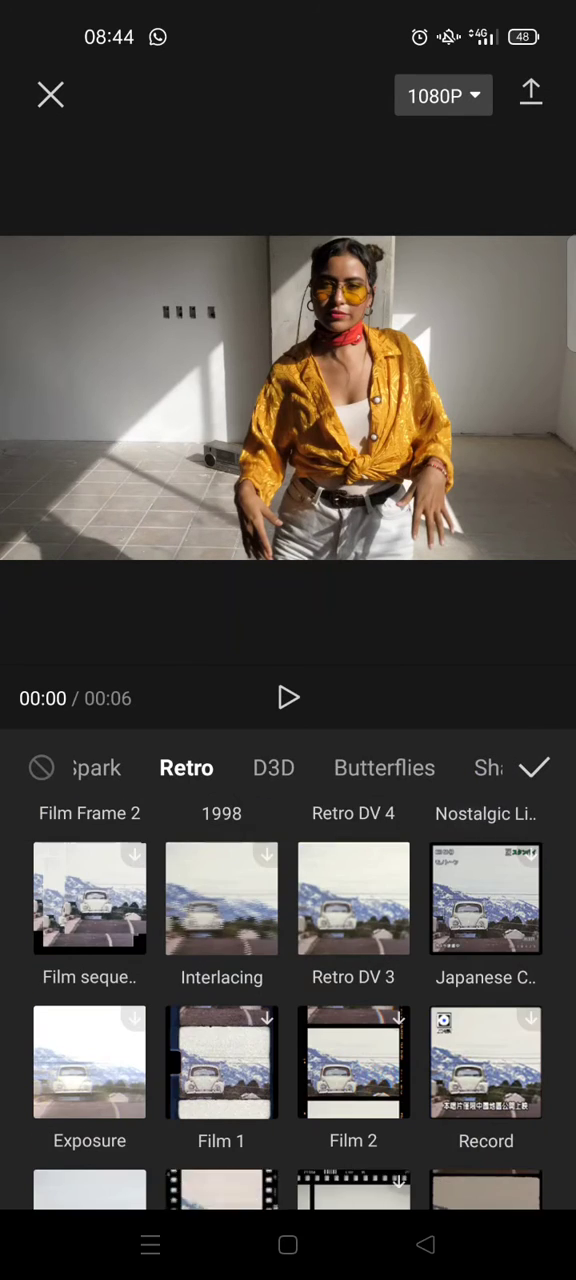
scroll("up", 3)
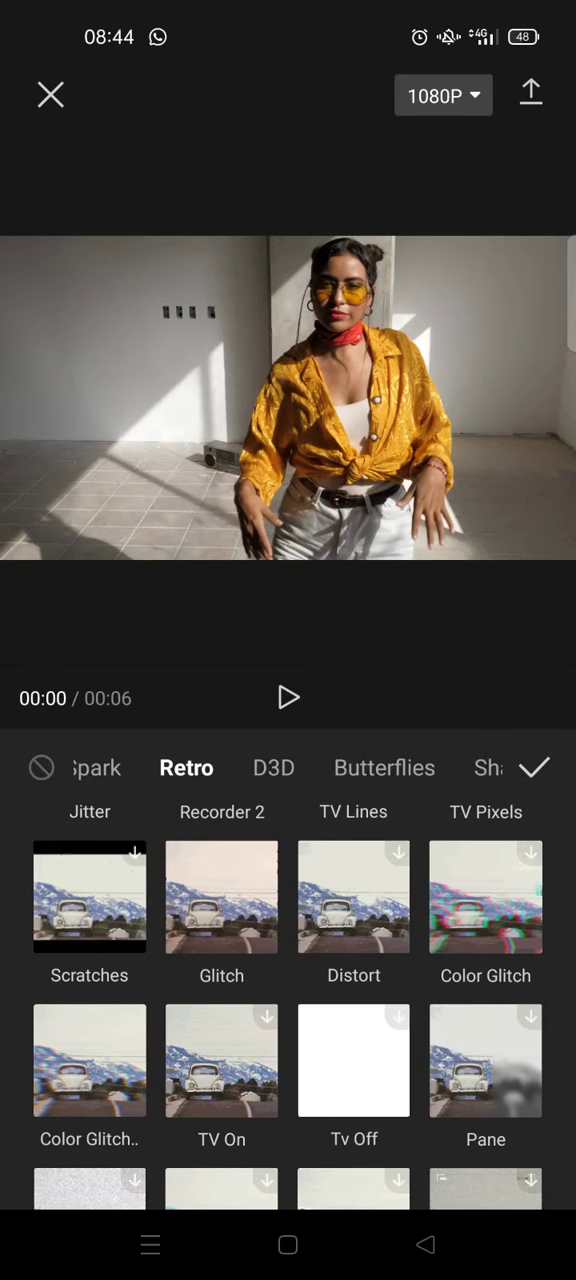
- Add the Retro Distort effect and lower its Speed to 12
left_click(353, 896)
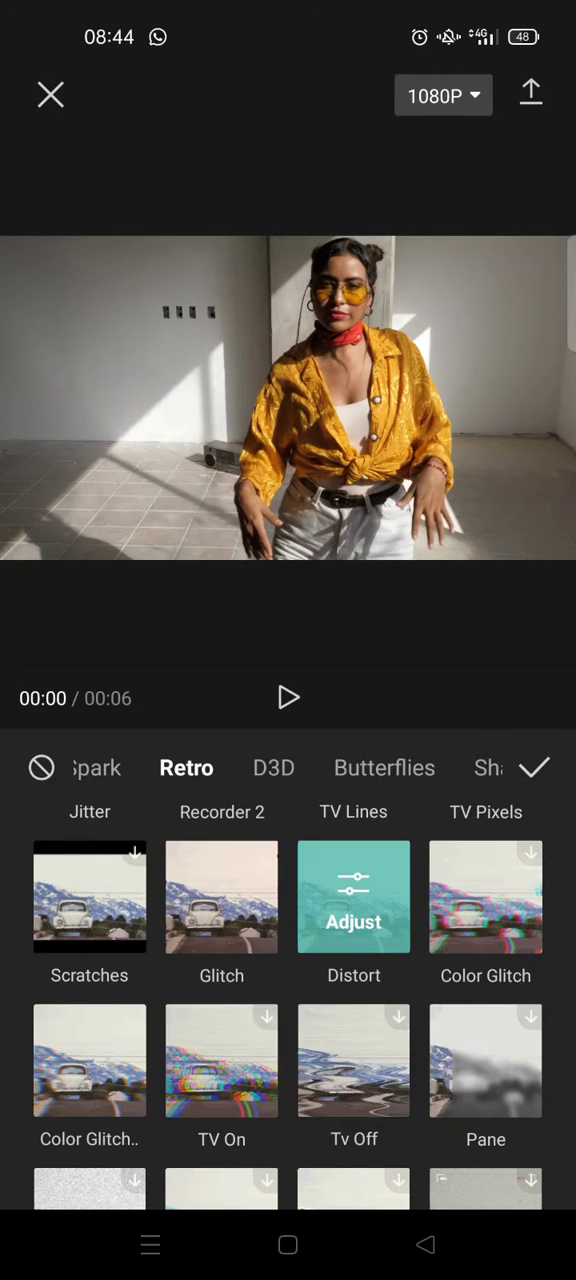
left_click(353, 896)
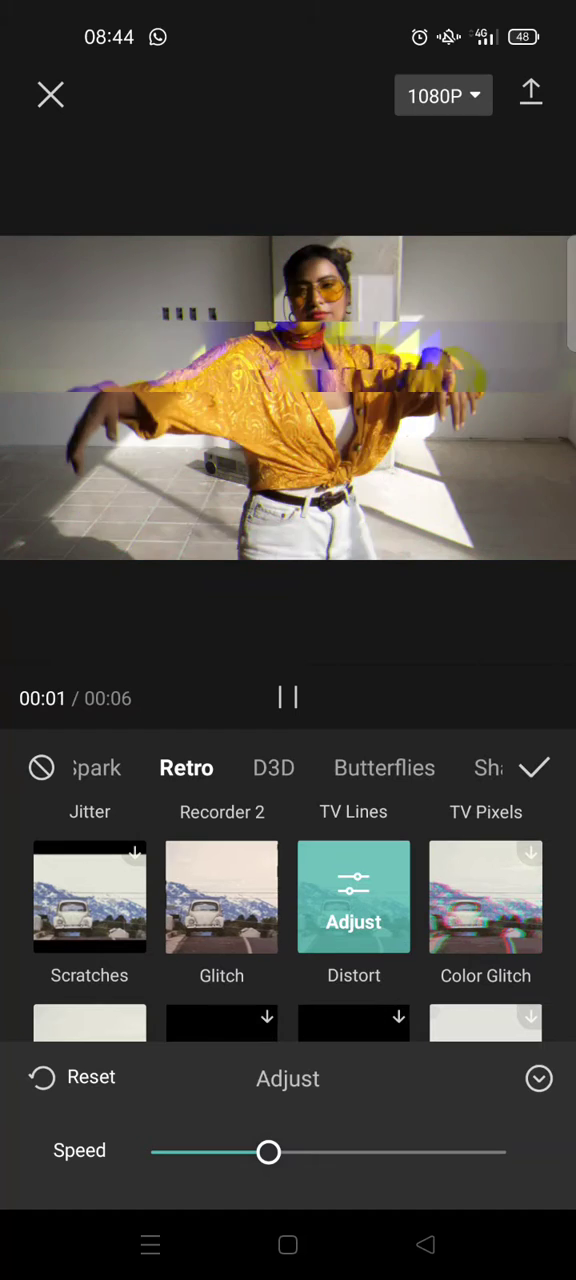
left_click_drag(268, 1152, 195, 1152)
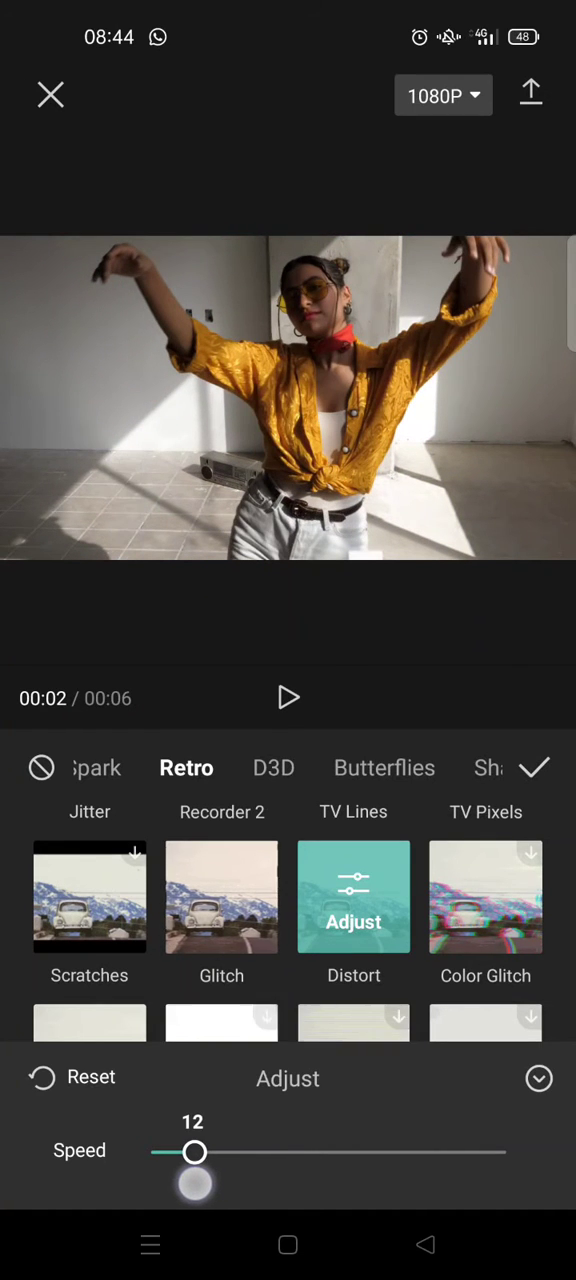
left_click_drag(195, 1152, 186, 1152)
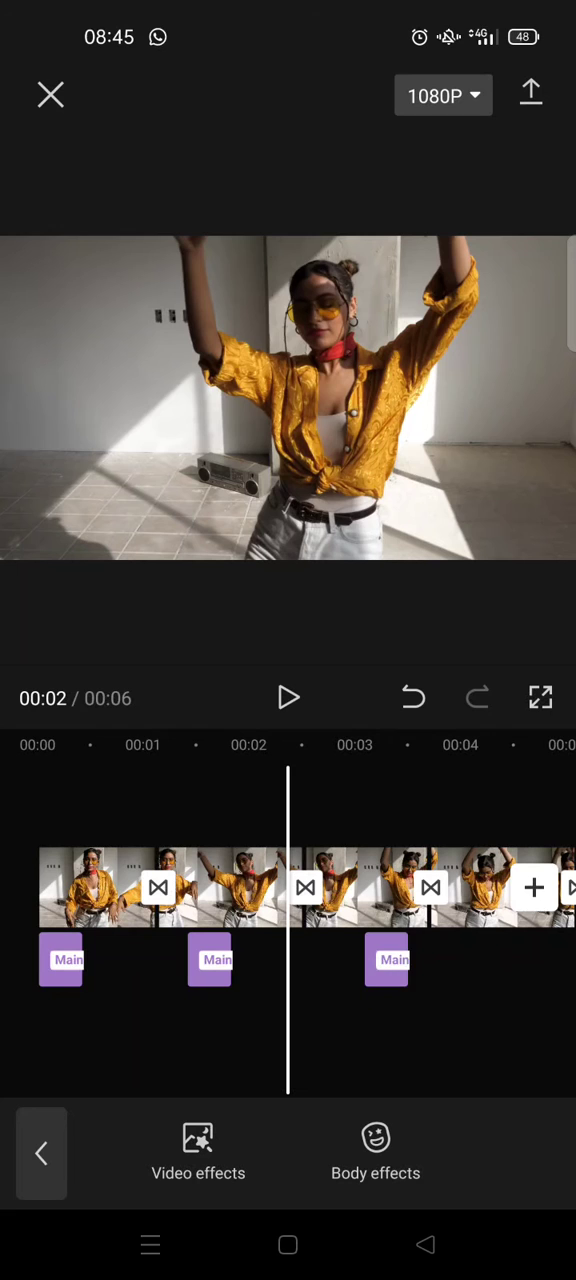
- Undo the last effect change, then play the video from the start in full-screen preview
left_click(320, 960)
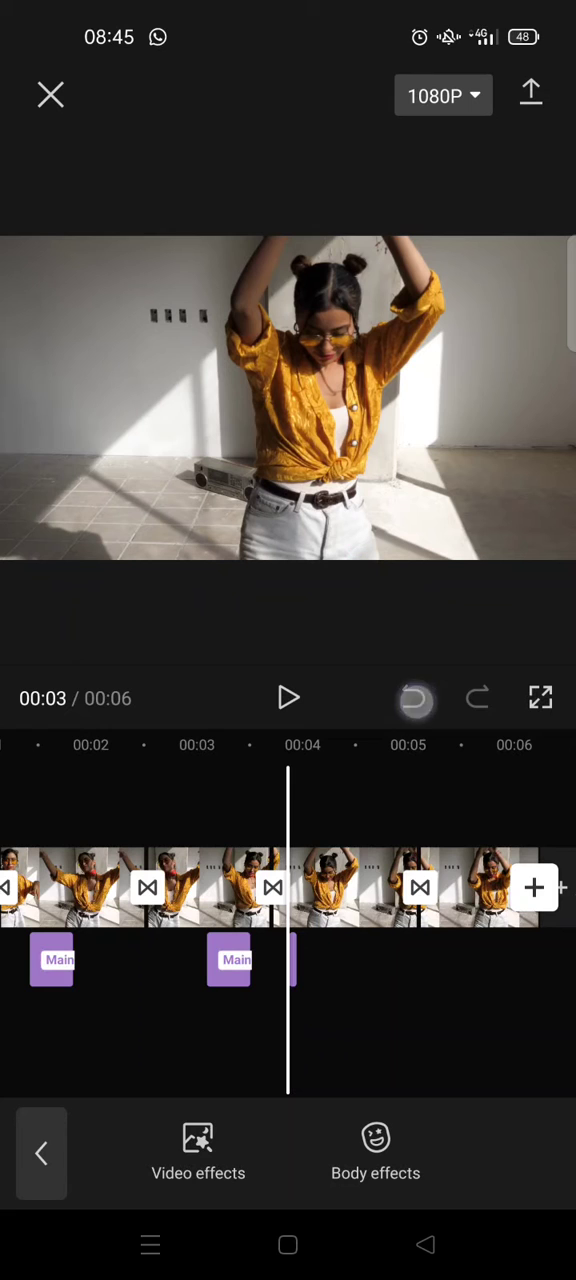
left_click(414, 698)
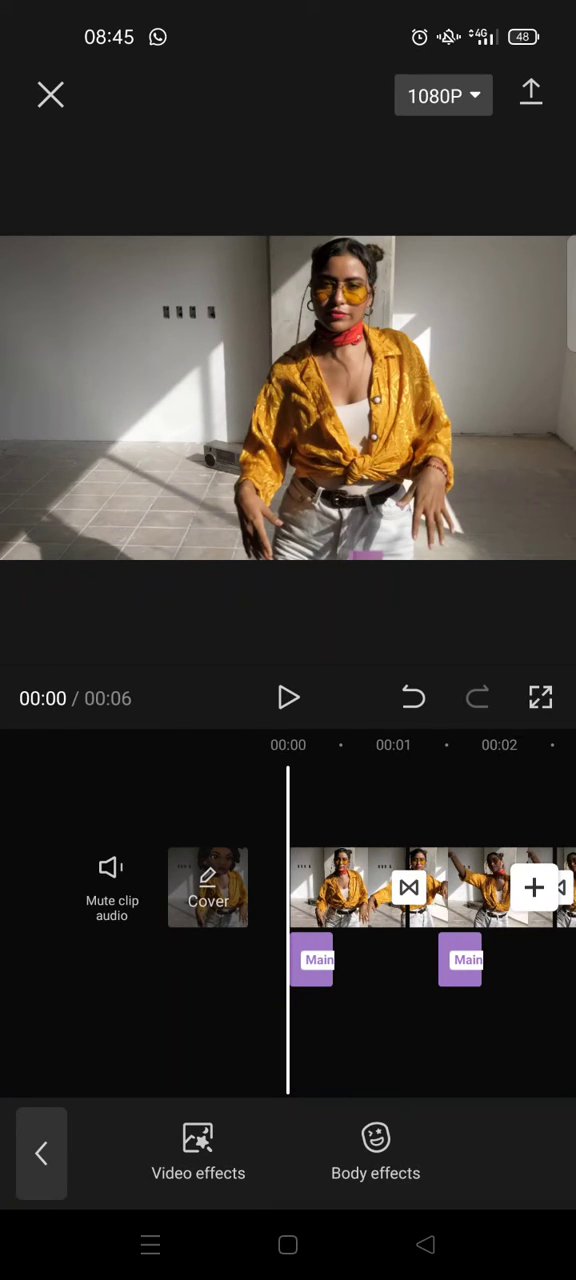
left_click(541, 698)
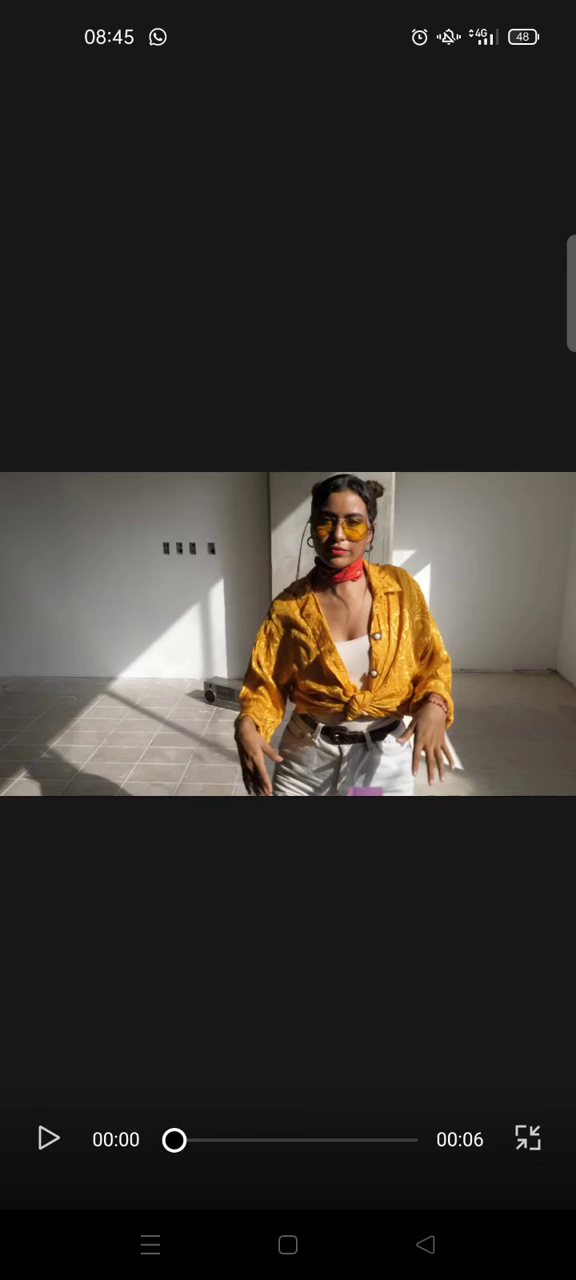
left_click(48, 1139)
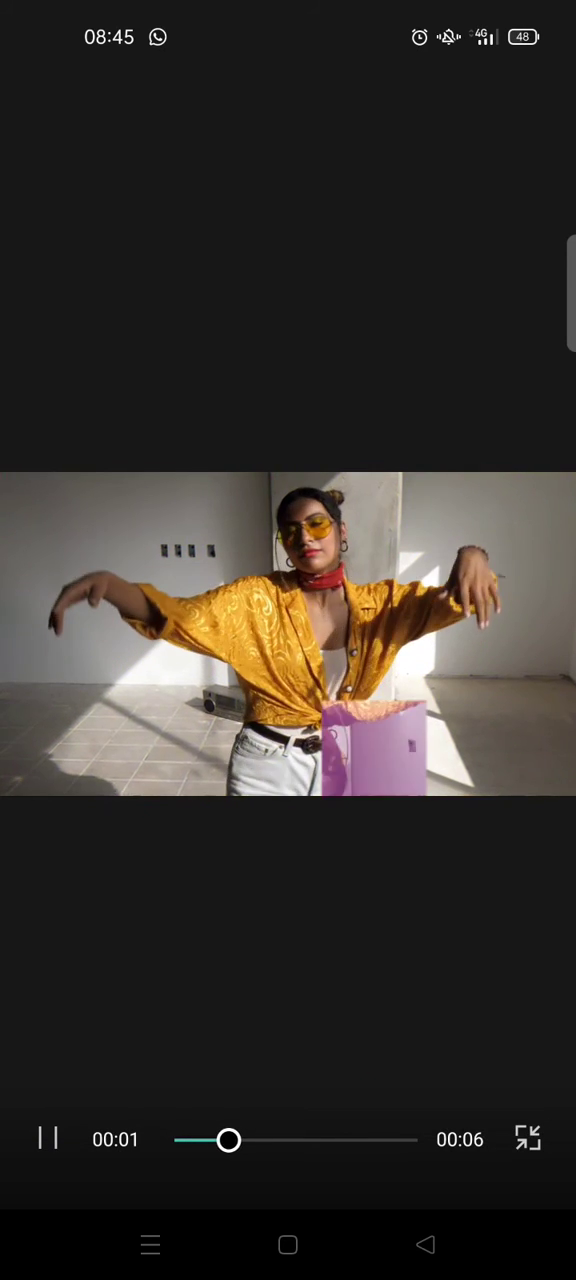